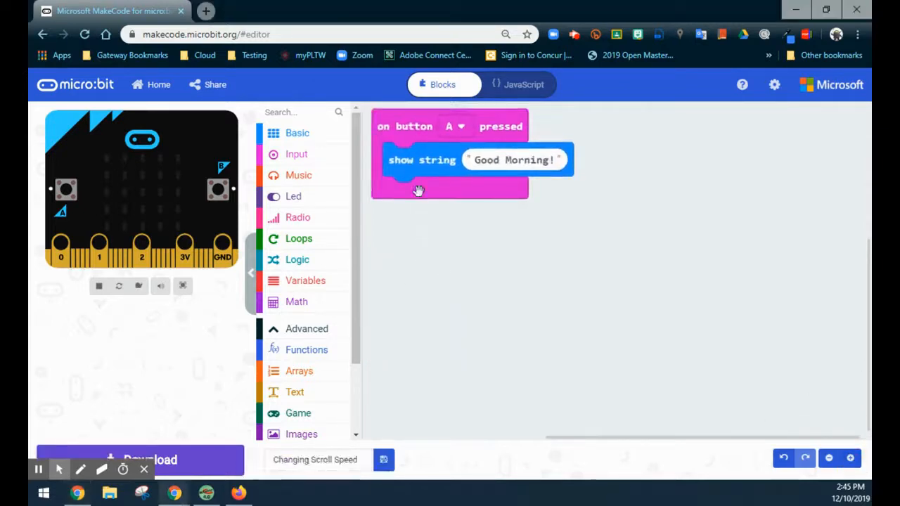
pyautogui.moveTo(462, 185)
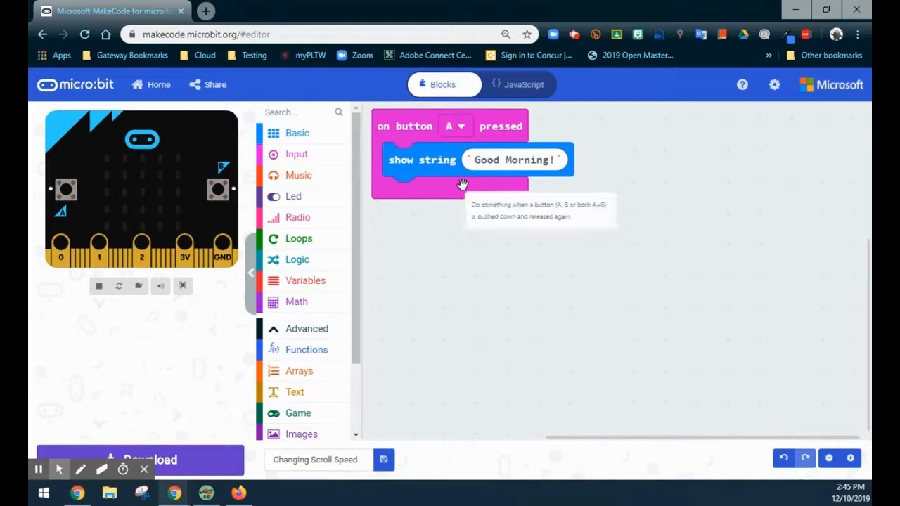
# Duplicate the button A handler and set the copy to respond to button B.
pyautogui.click(65, 188)
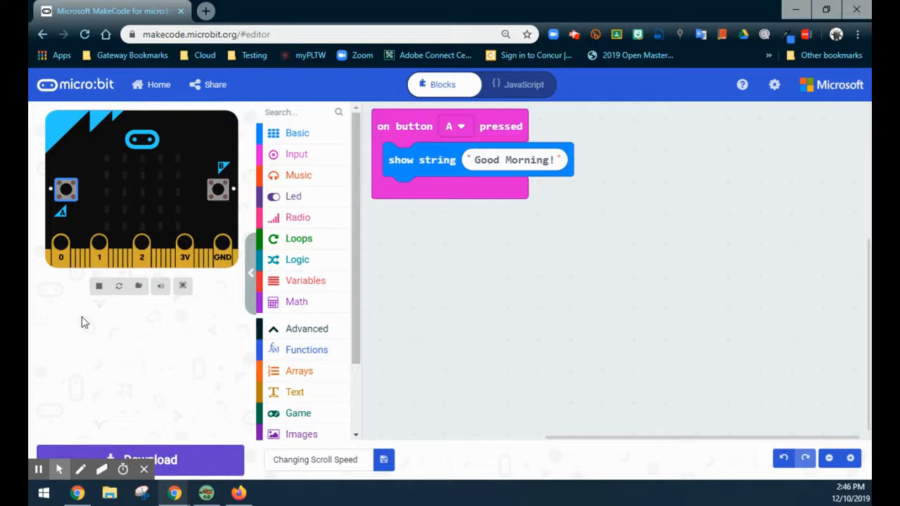
pyautogui.rightClick(421, 129)
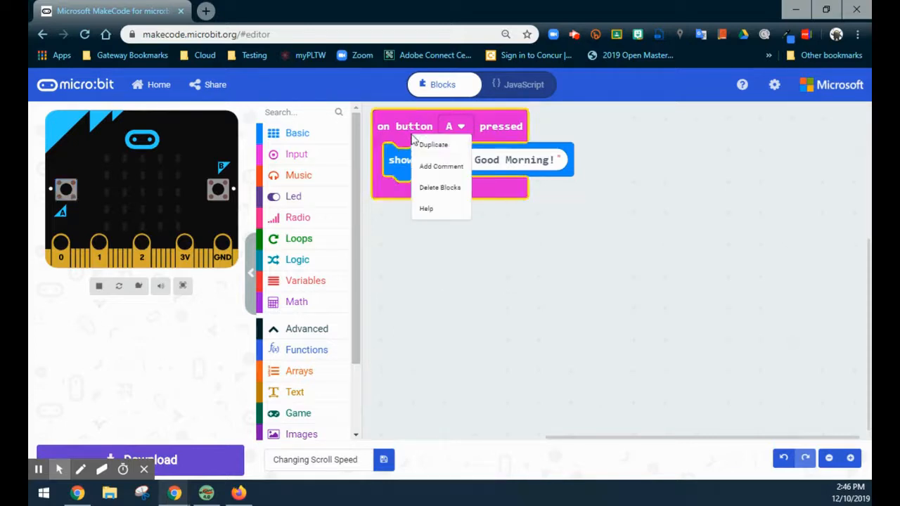
pyautogui.click(433, 144)
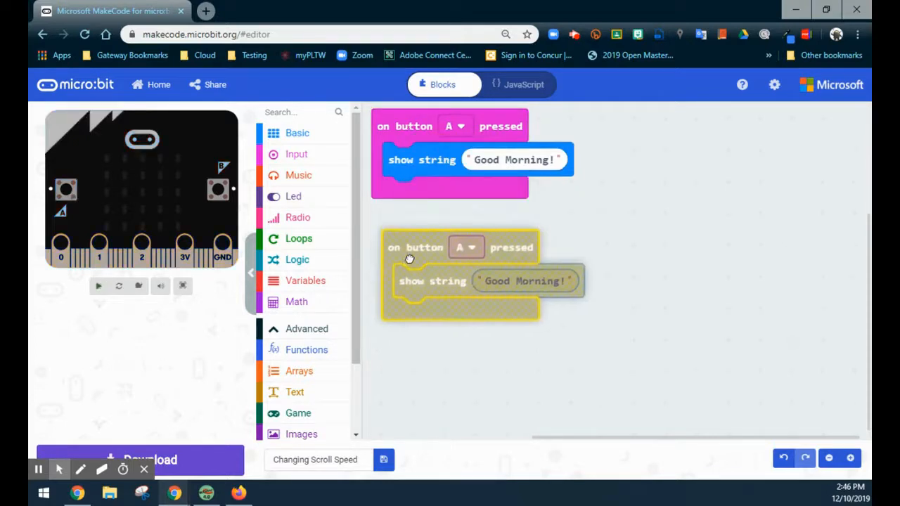
pyautogui.click(467, 247)
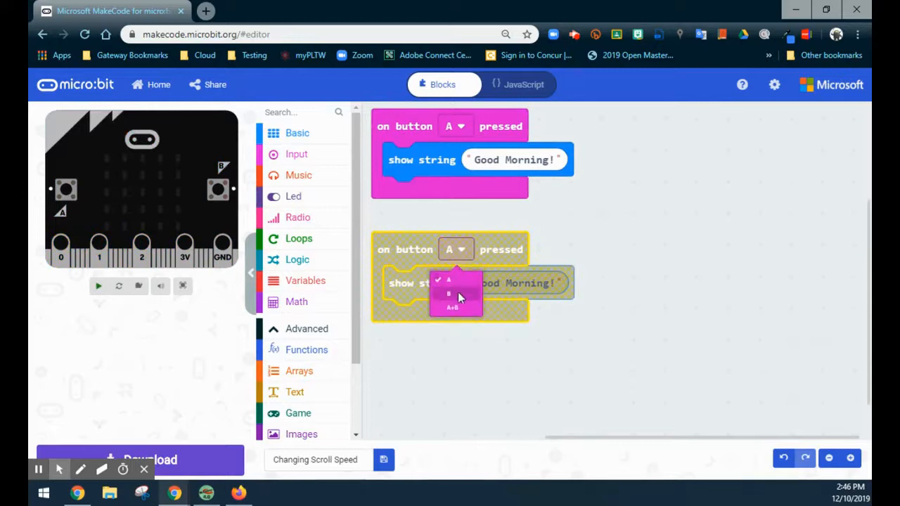
pyautogui.click(449, 294)
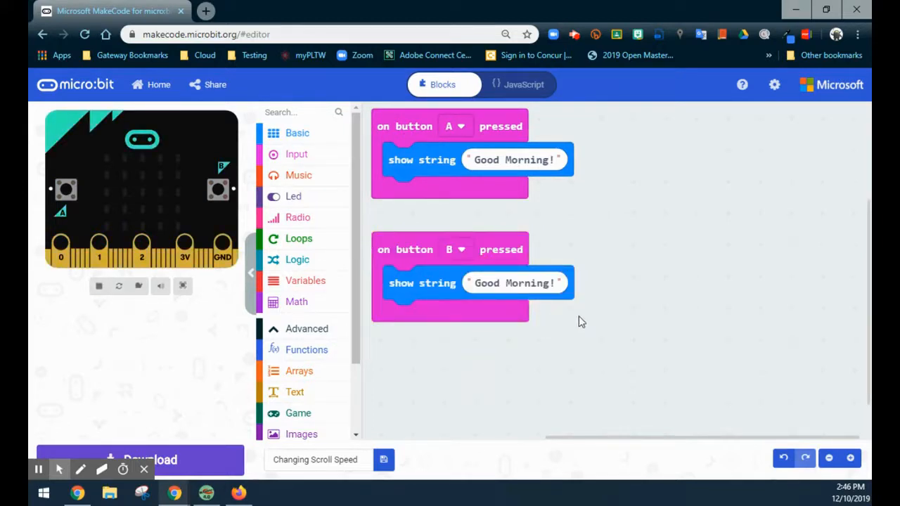
# Switch to JavaScript and place the cursor on line 5, button B's showString call.
pyautogui.click(518, 84)
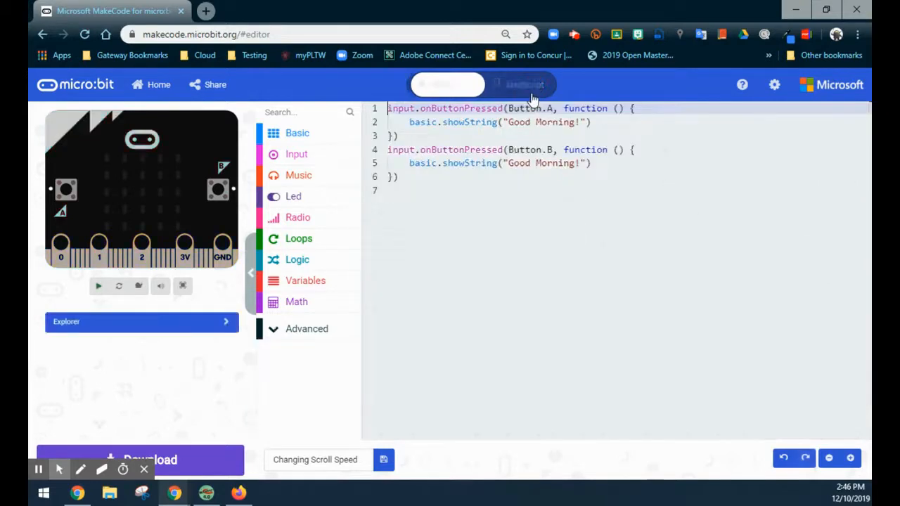
pyautogui.click(98, 286)
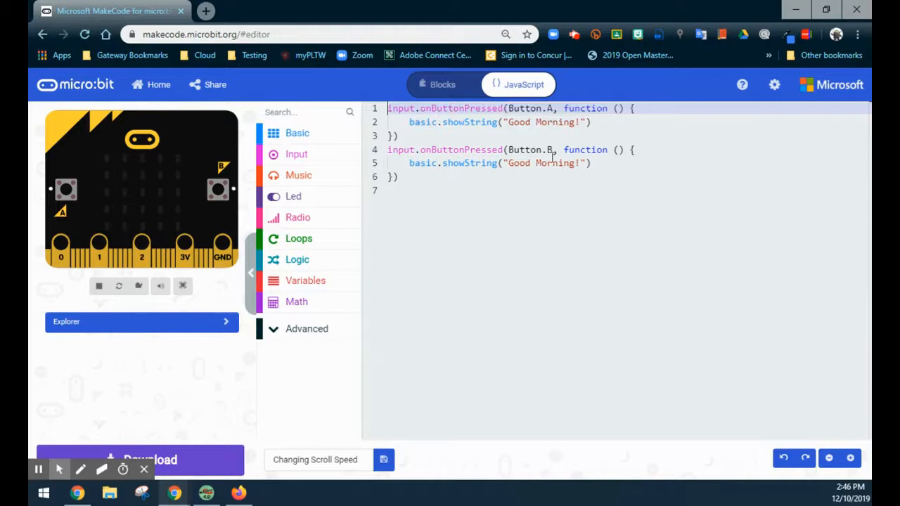
pyautogui.moveTo(523, 163)
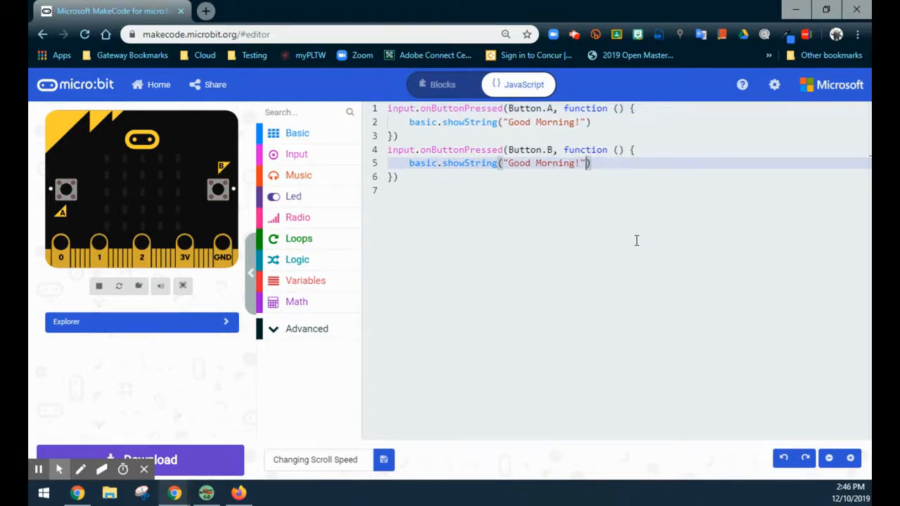
# Add ',75' after "Good Morning!" so button B's string scrolls at speed 75.
pyautogui.write(',')
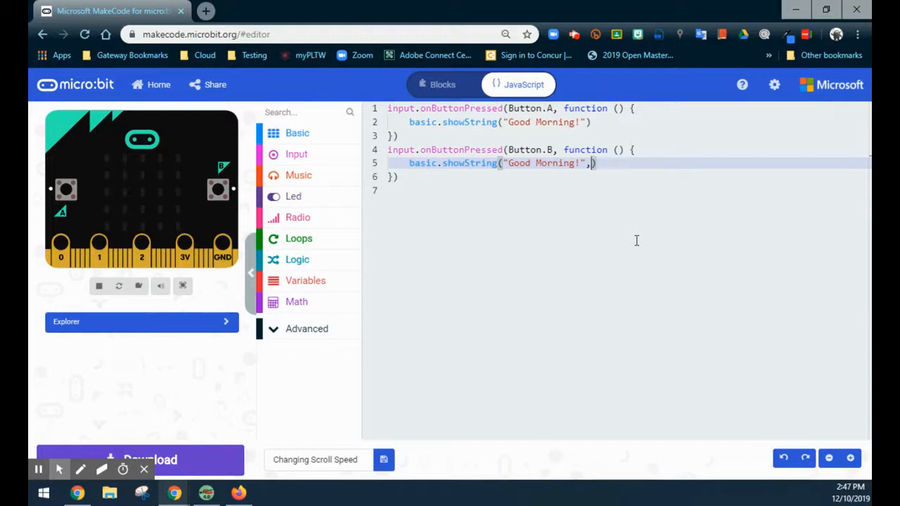
pyautogui.write('7')
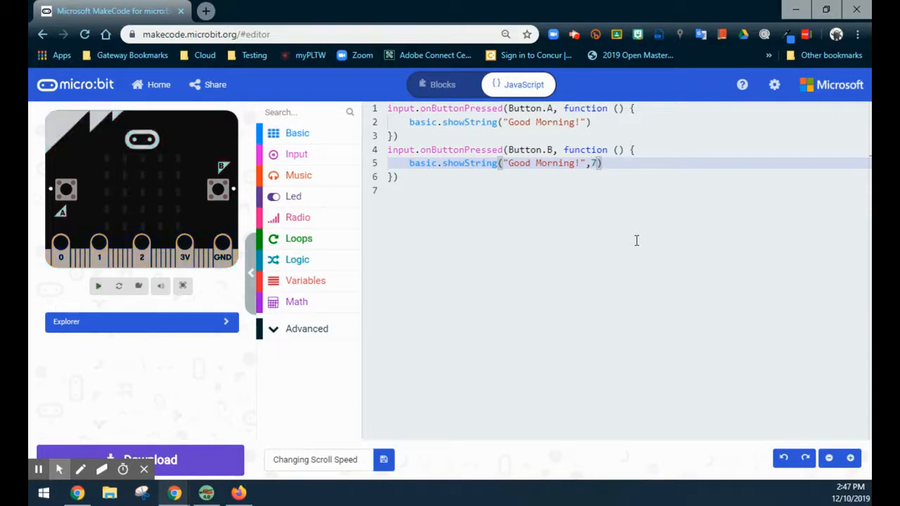
pyautogui.write('5')
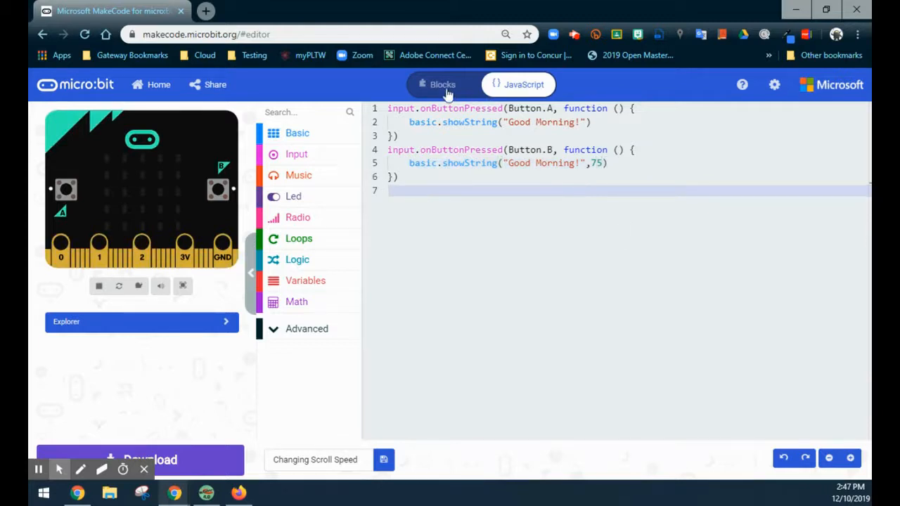
# Return to Blocks and inspect button B's showString("Good Morning!",75) block, leaving text unchanged.
pyautogui.click(442, 84)
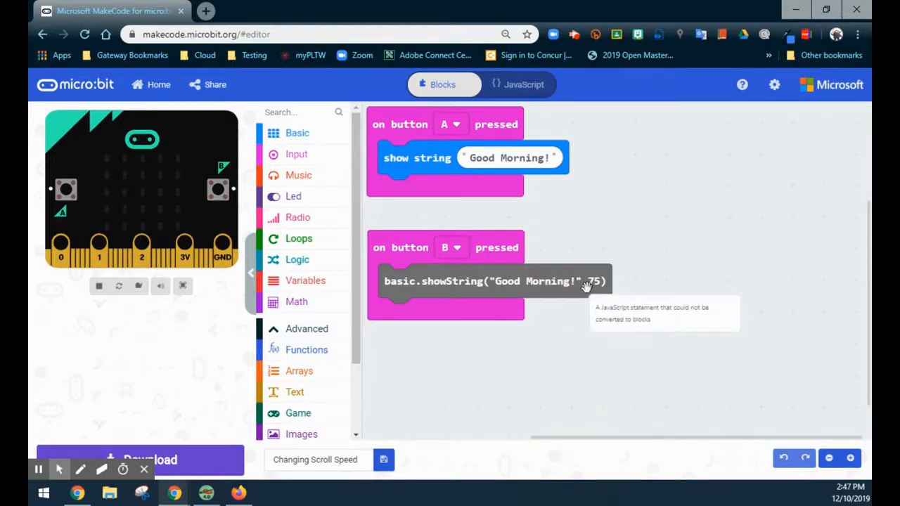
pyautogui.moveTo(550, 281)
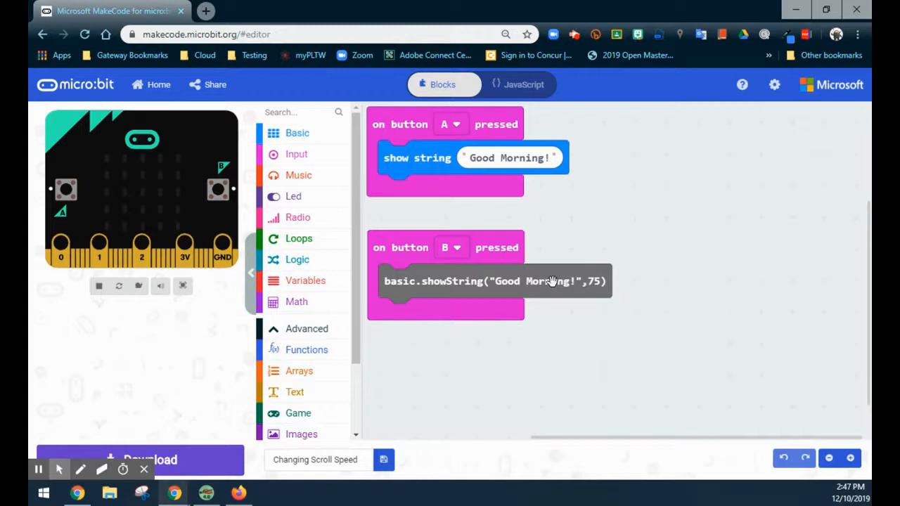
pyautogui.click(509, 157)
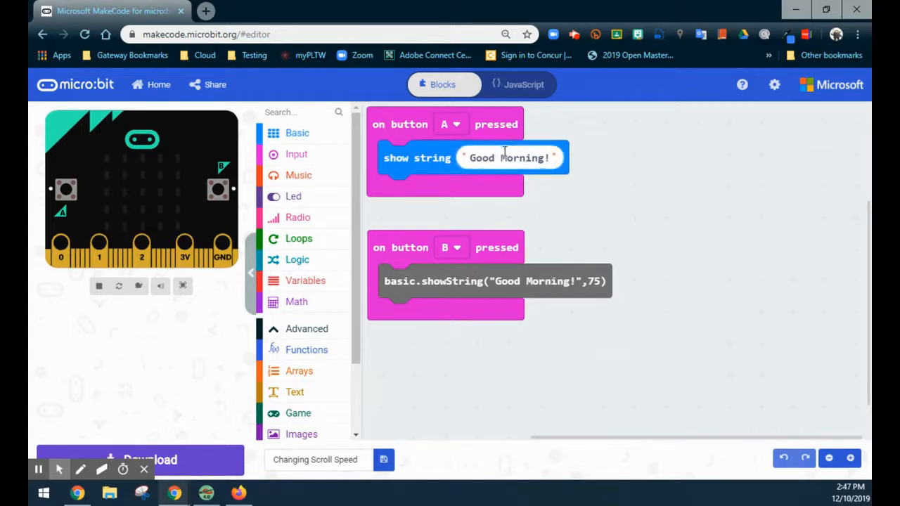
pyautogui.click(509, 157)
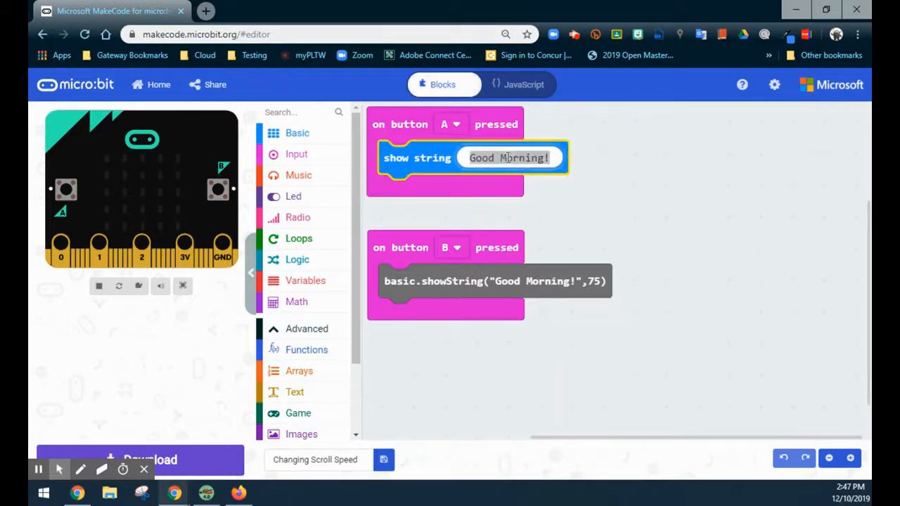
pyautogui.click(609, 243)
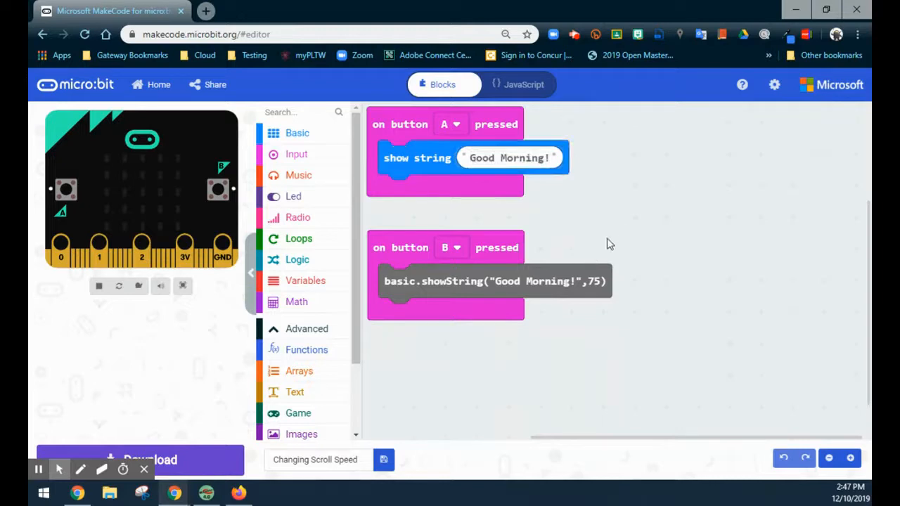
pyautogui.moveTo(525, 340)
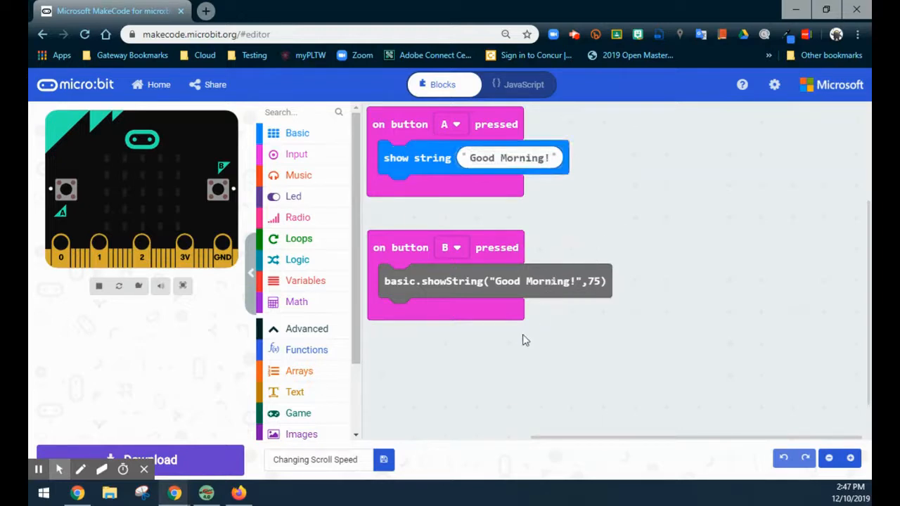
pyautogui.moveTo(506, 281)
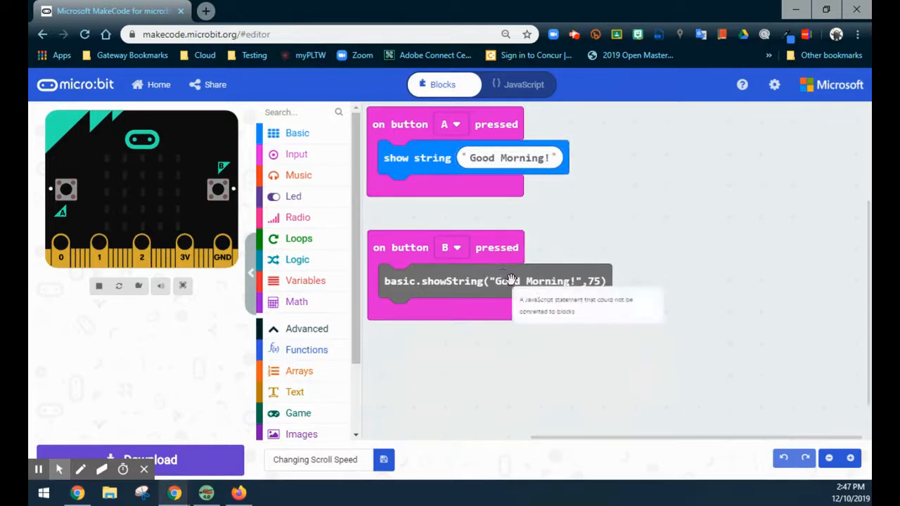
pyautogui.moveTo(517, 329)
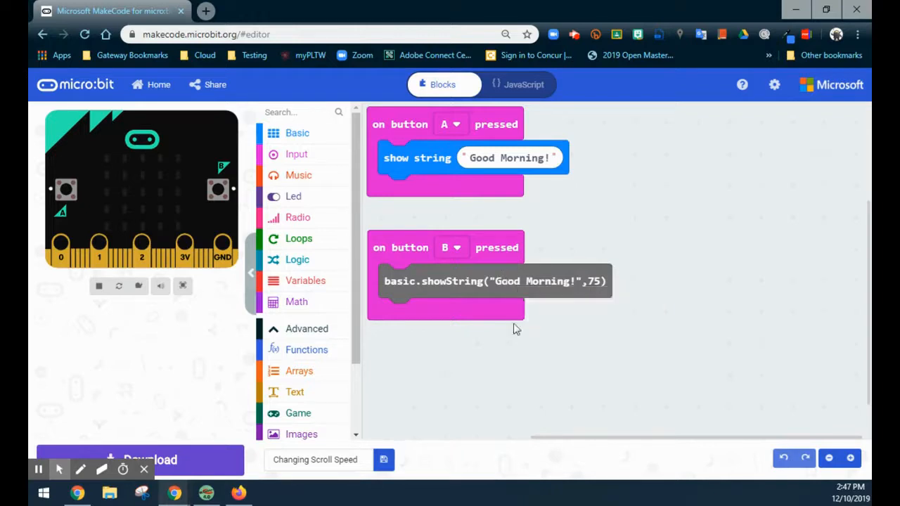
pyautogui.moveTo(194, 197)
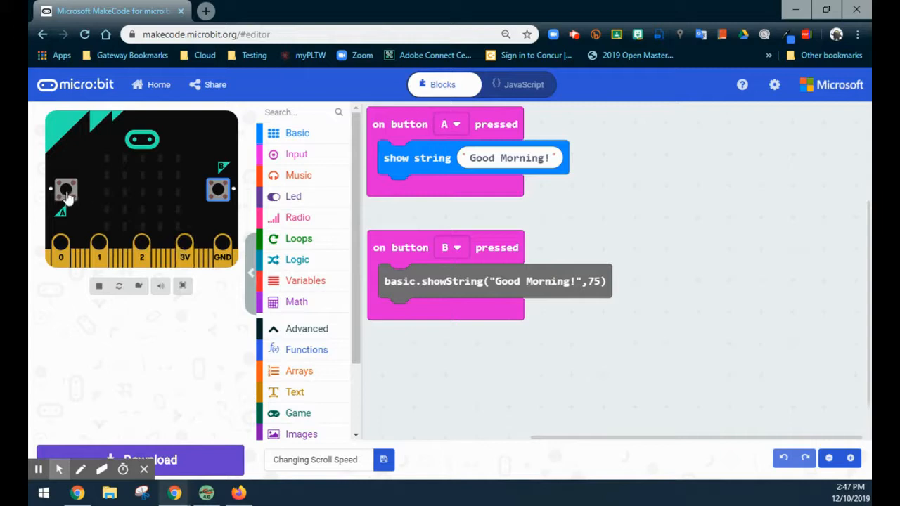
pyautogui.click(65, 190)
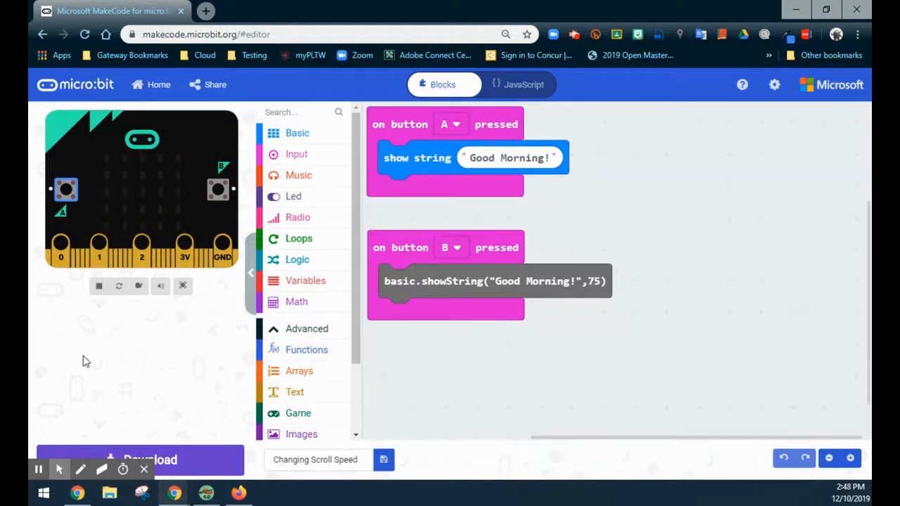
pyautogui.moveTo(373, 216)
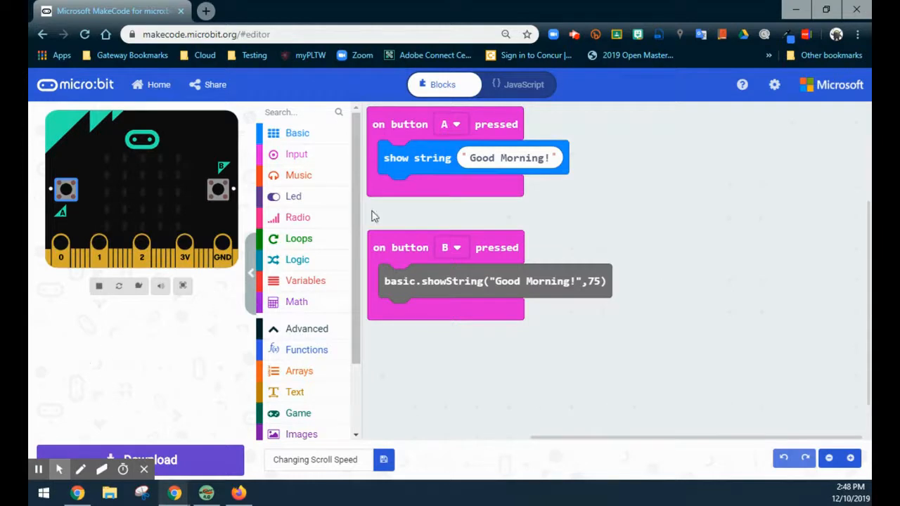